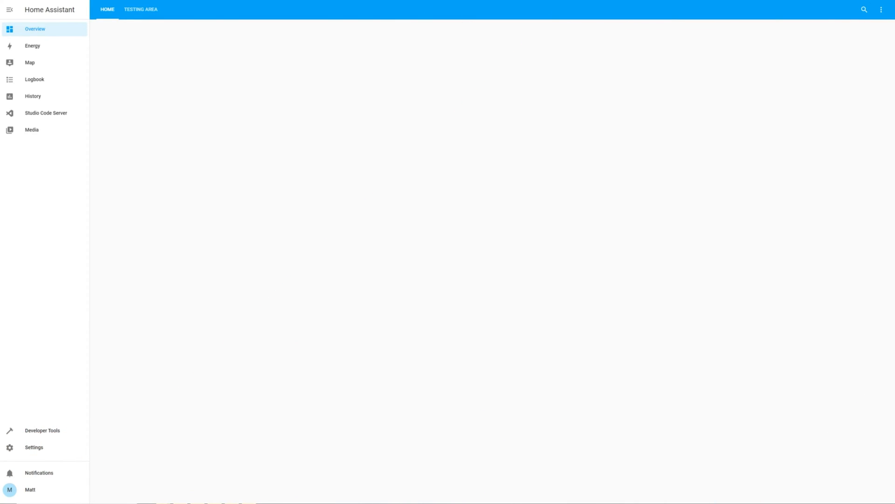
From Settings > Devices & Services, add a new integration and pick Zigbee Home Automation from a 'zig' search.
click(33, 447)
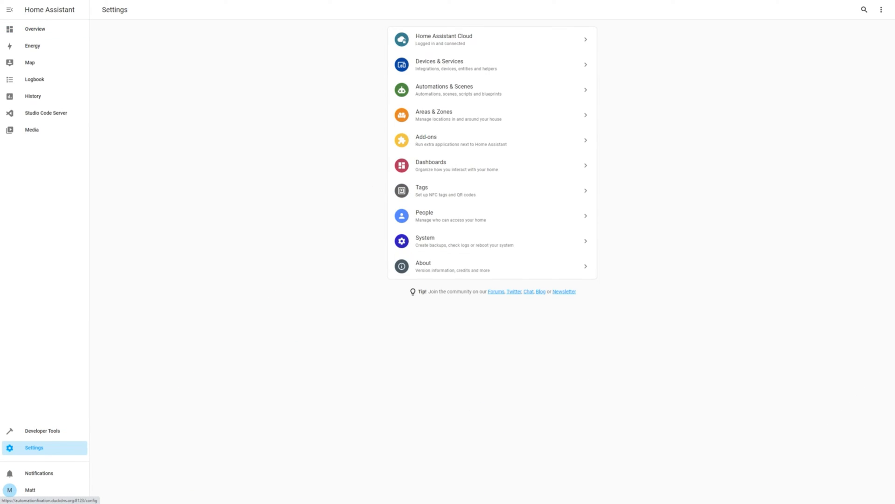
click(440, 65)
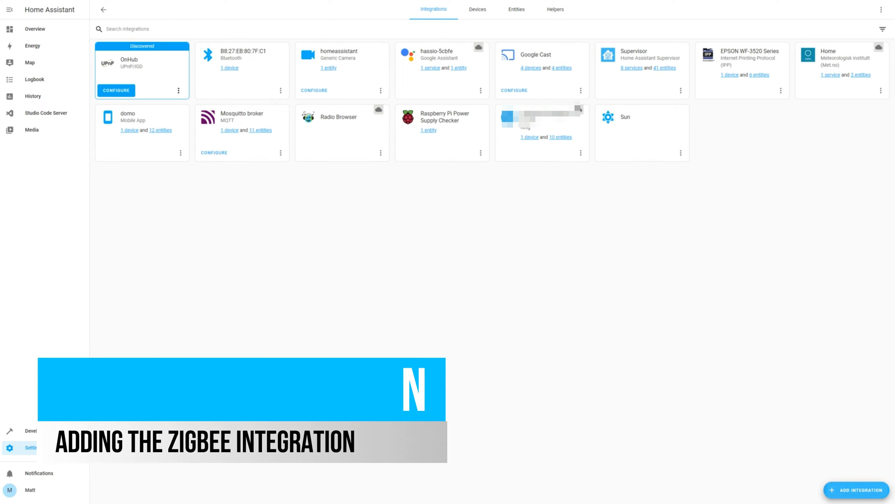
click(858, 489)
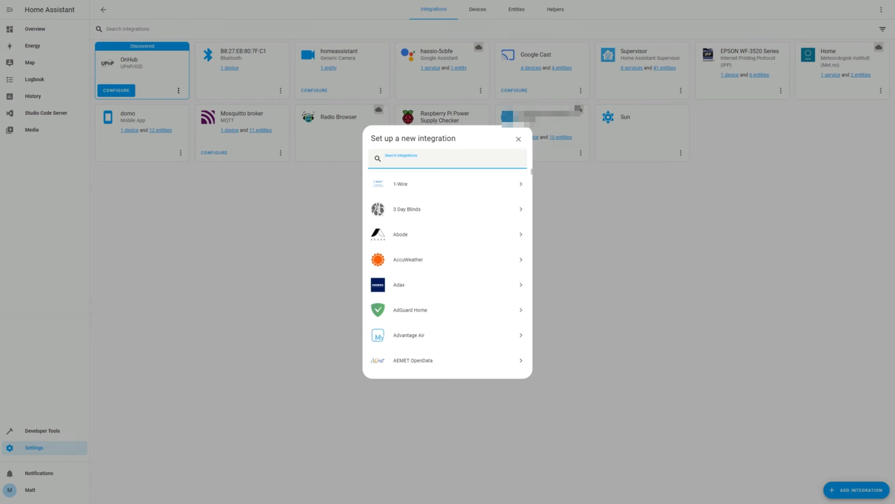
text(zig)
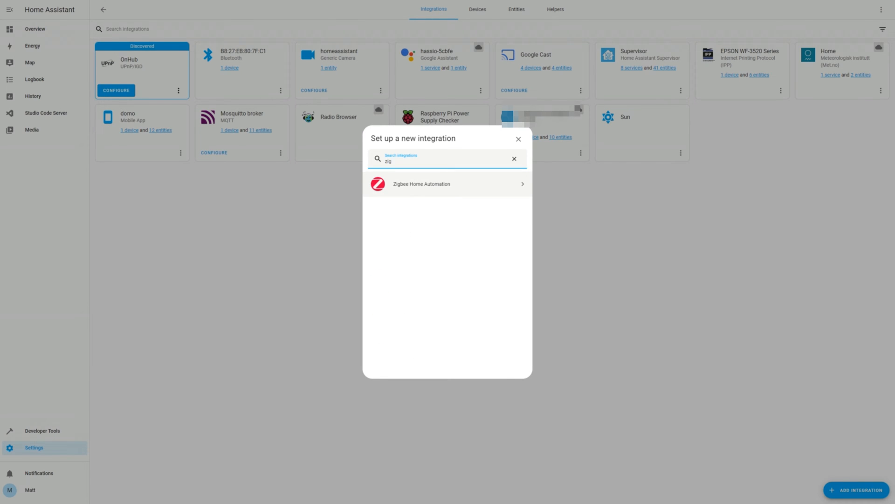
click(447, 184)
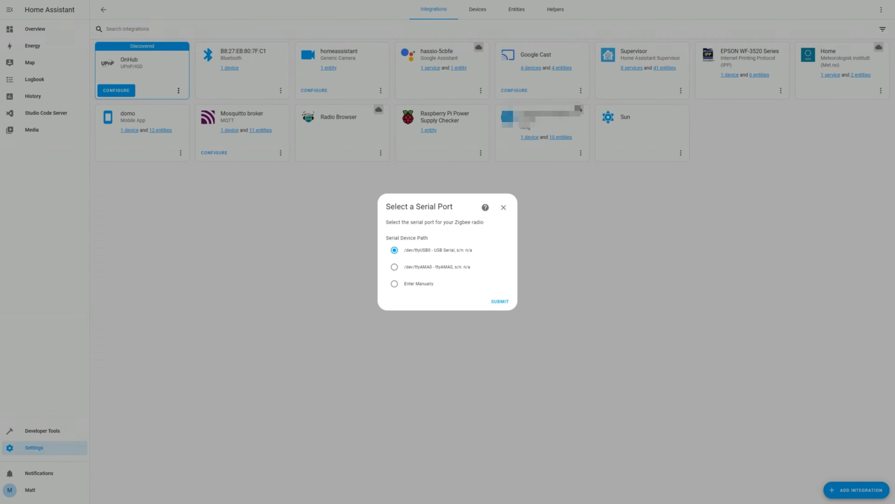
Confirm the USB serial port and finish with the coordinator placed in Living Room.
click(499, 301)
text(Living Room)
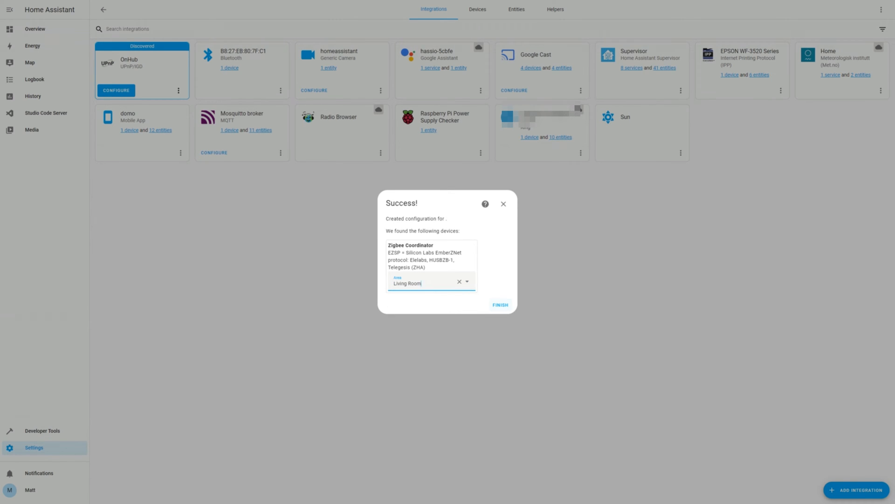
click(499, 304)
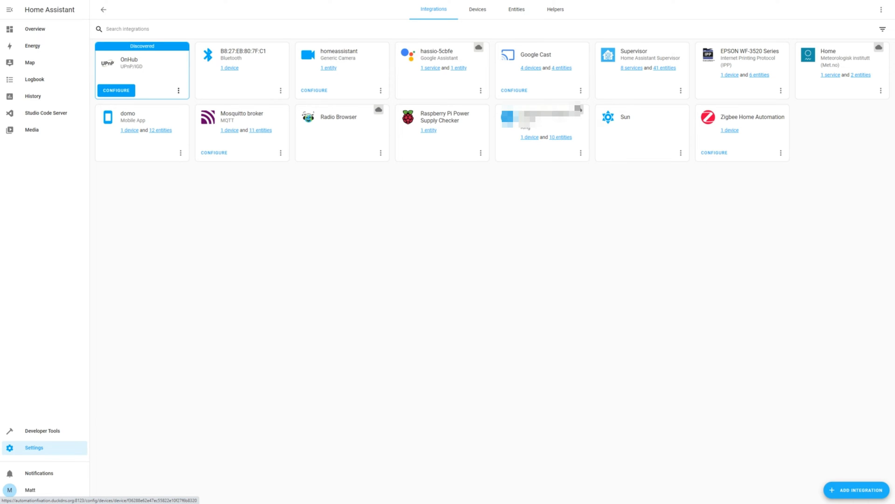
Search for new Zigbee devices and assign the found eWeLink DS01 sensor to the Garage area.
click(714, 152)
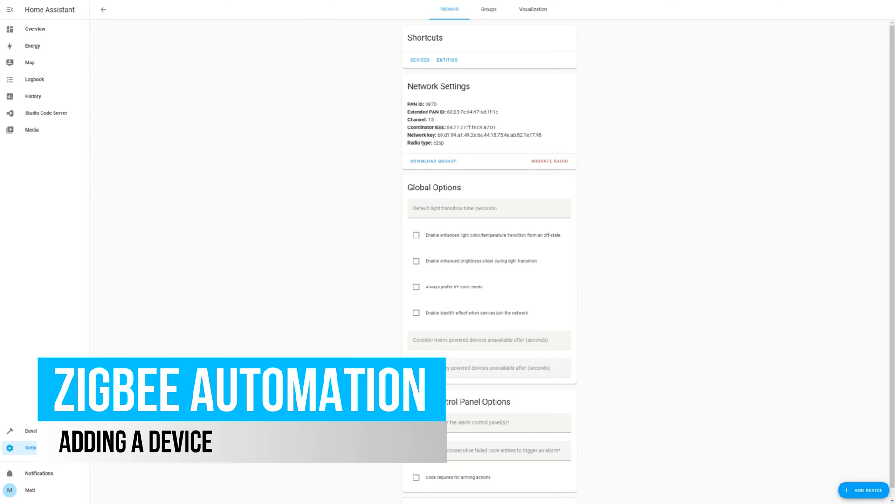
click(867, 490)
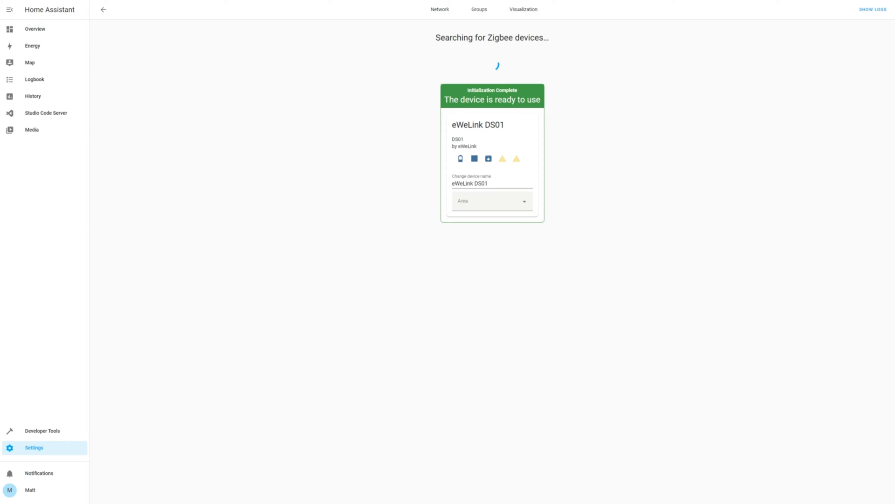
click(491, 200)
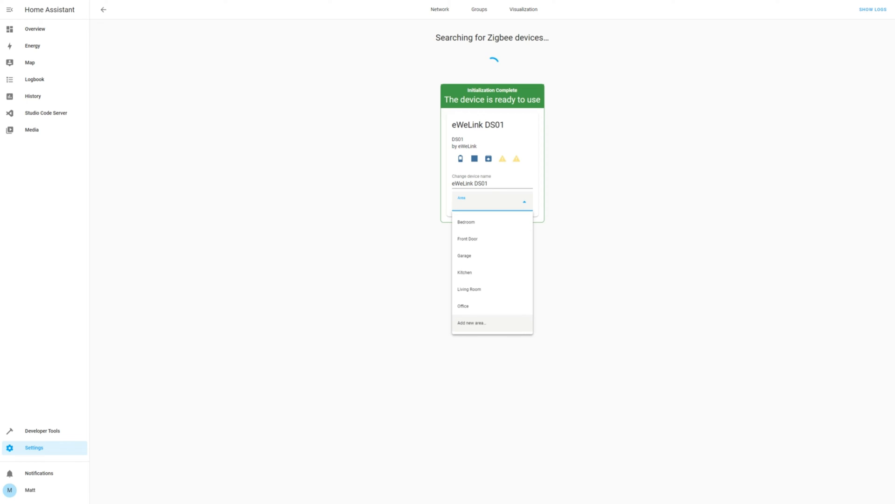
click(464, 256)
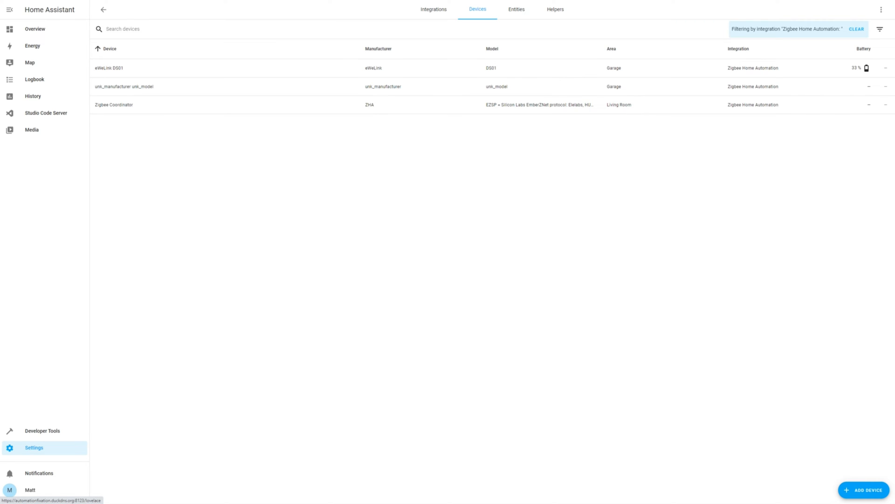
Enter edit mode on the Home dashboard and start adding a new card.
click(34, 29)
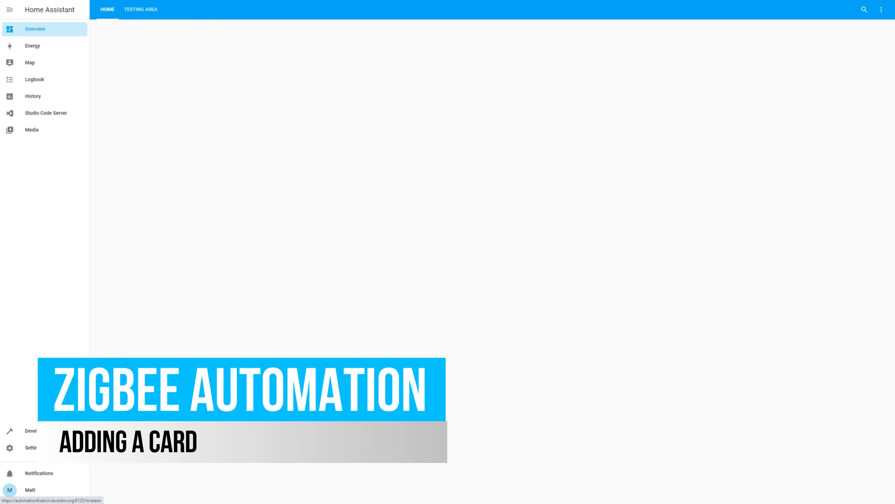
click(881, 10)
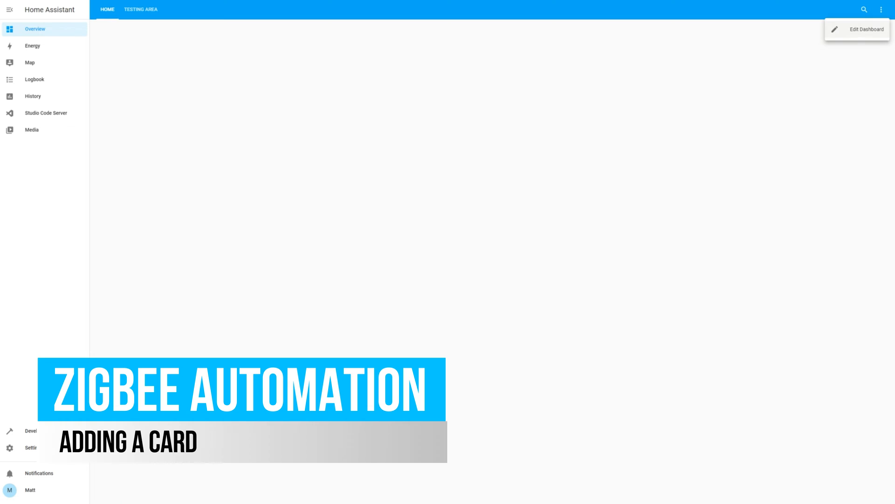
click(866, 29)
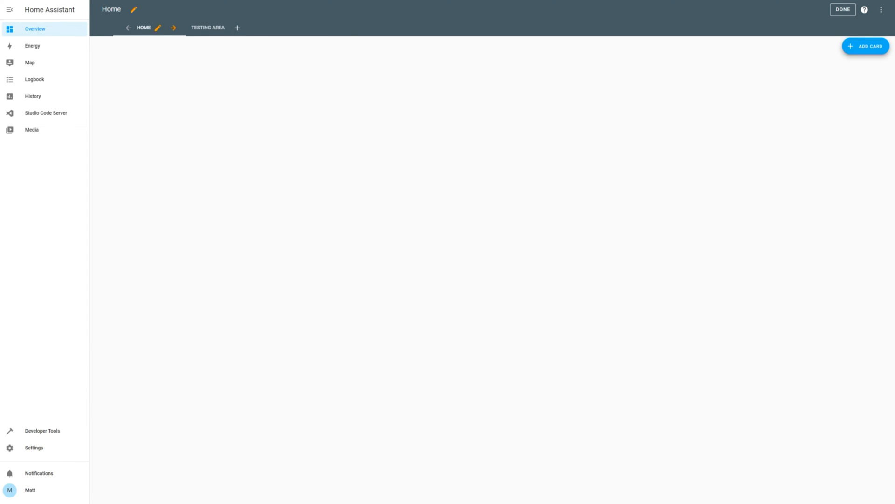
click(865, 47)
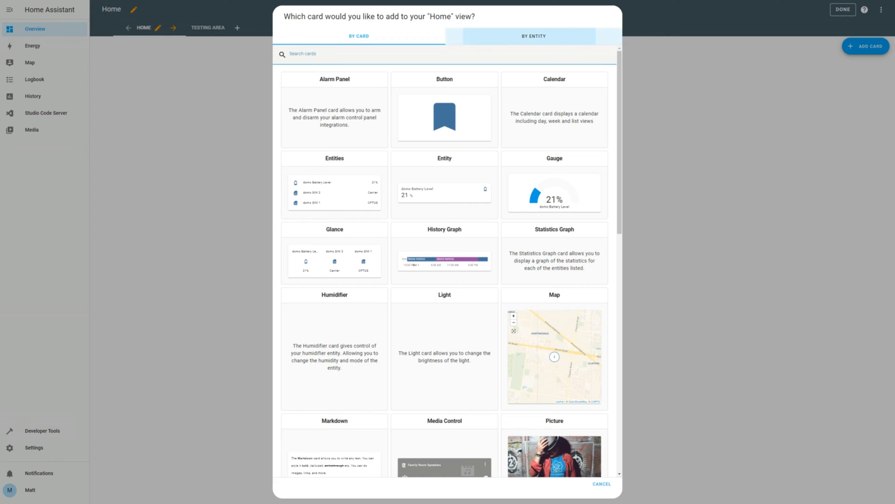
Pick the eWeLink DS01 sensor by entity ('ds' search) and add its suggested card to the dashboard.
click(534, 37)
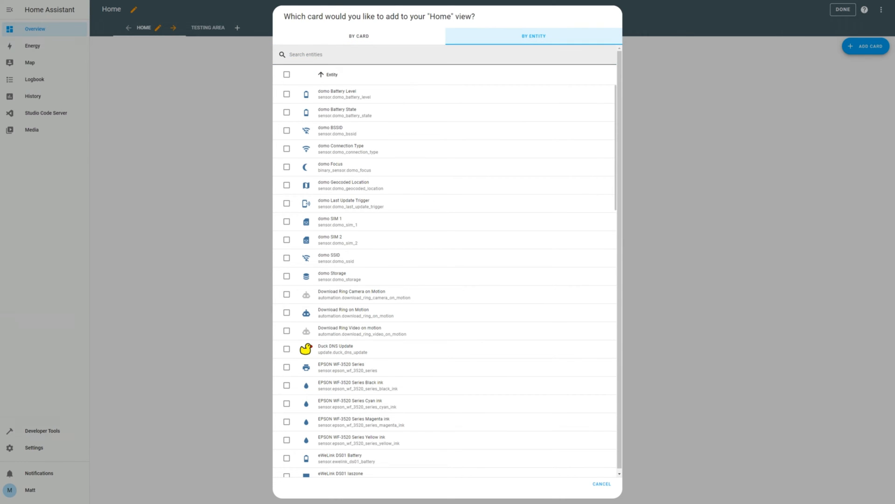
text(ds)
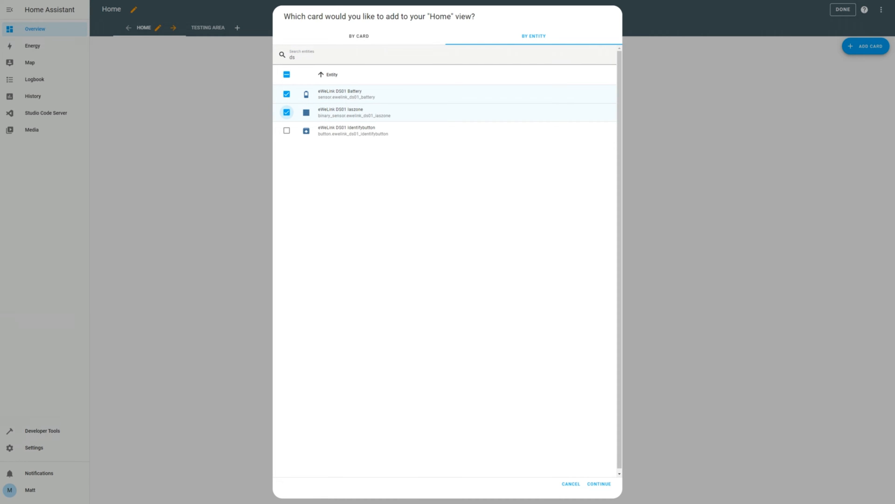
click(598, 484)
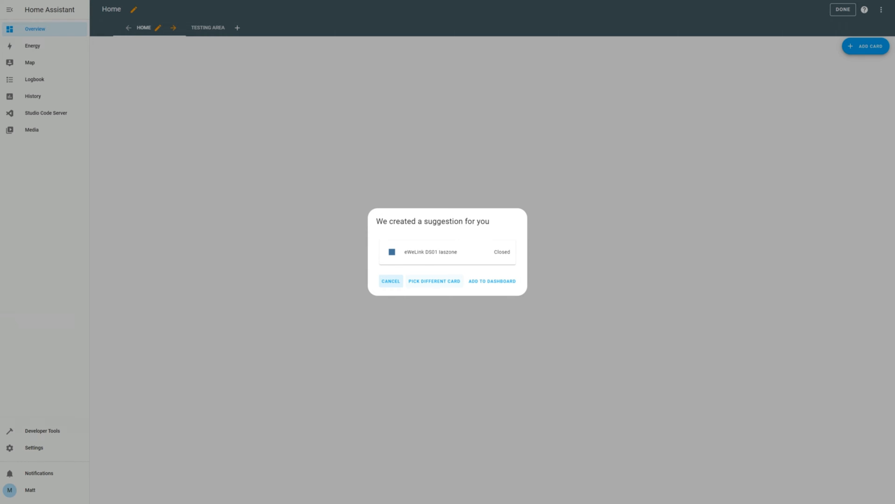
click(492, 280)
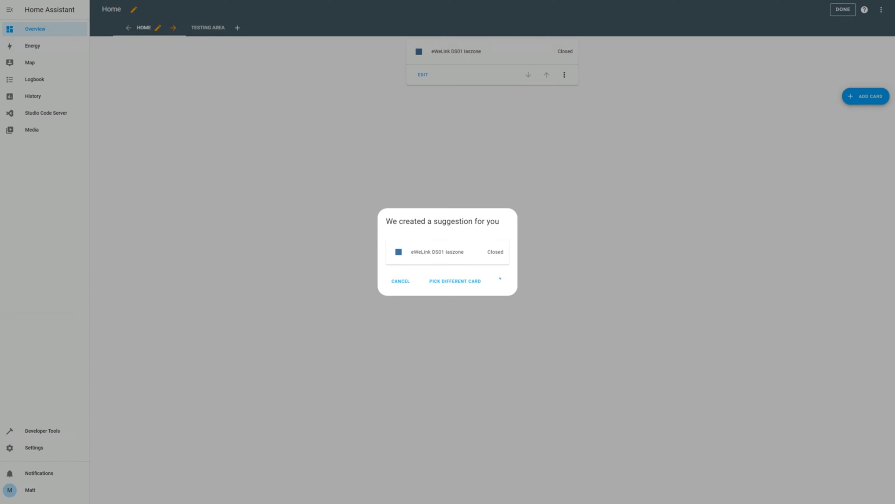
click(499, 279)
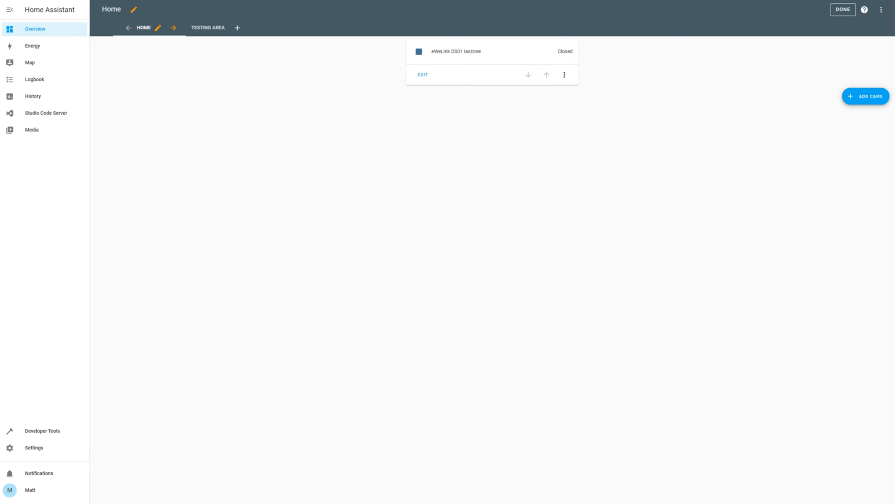
Finish dashboard editing and rename the eWeLink DS01 entity to Garage Sensor in its settings.
click(842, 9)
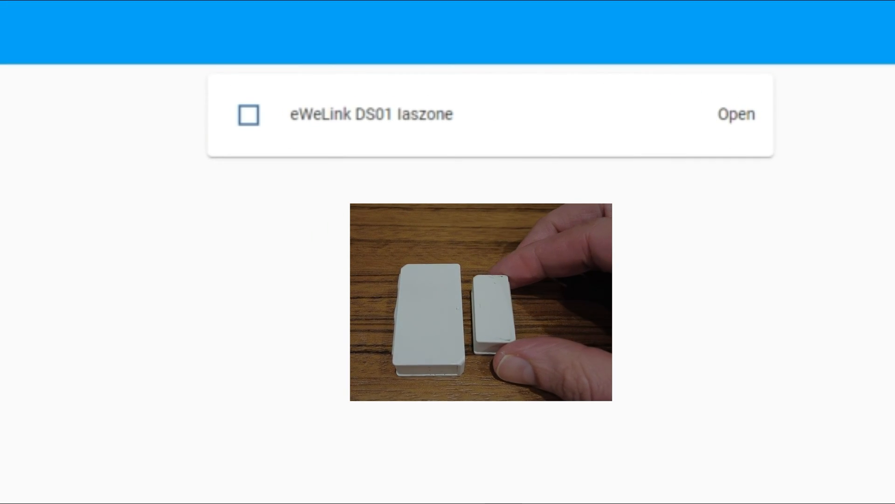
click(736, 114)
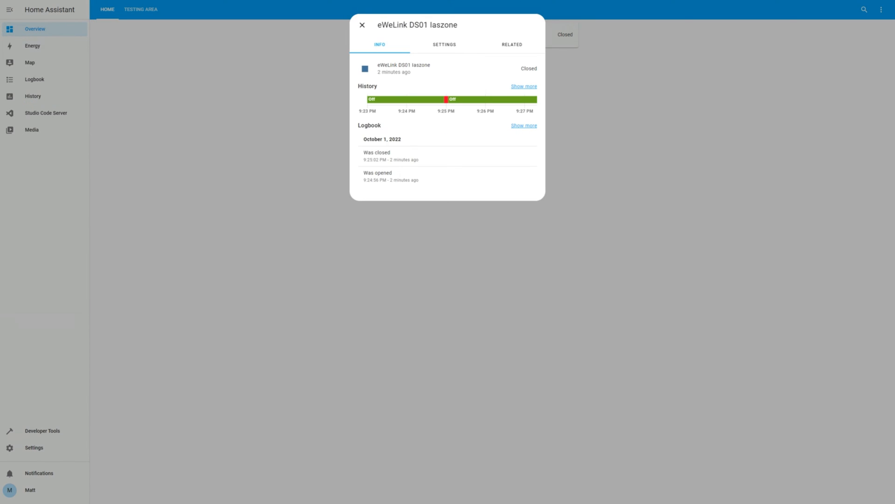
click(445, 45)
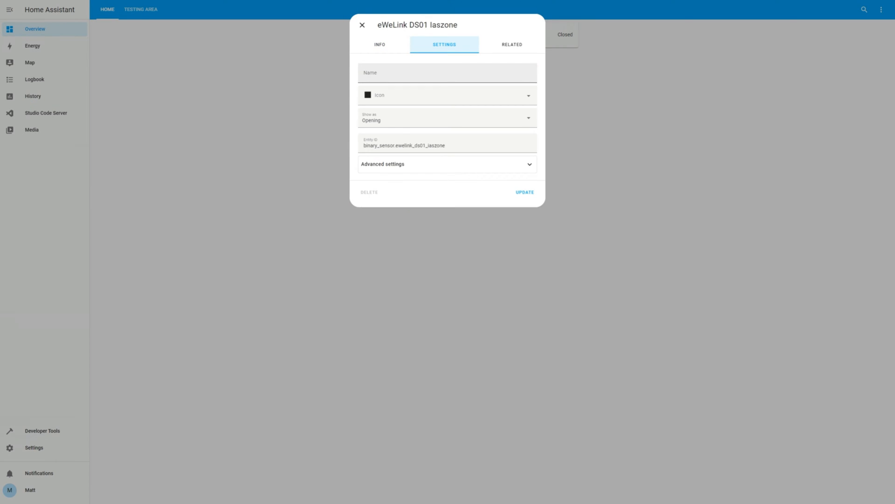
text(G)
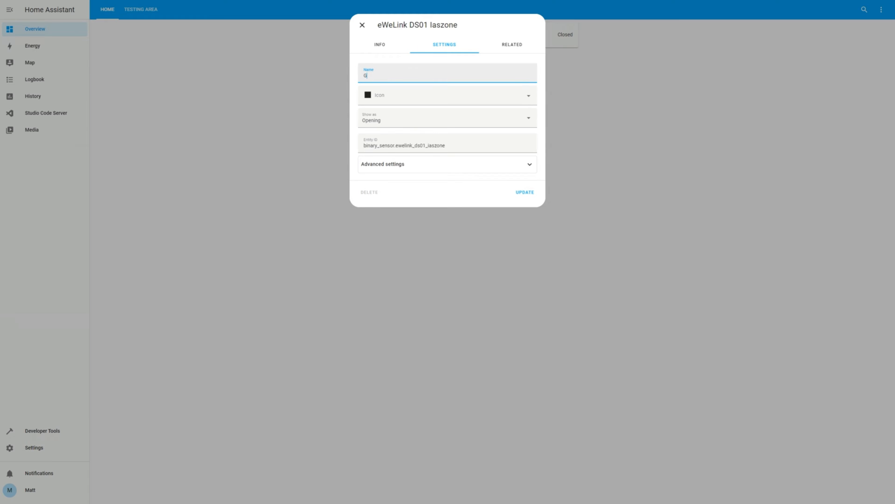
click(523, 192)
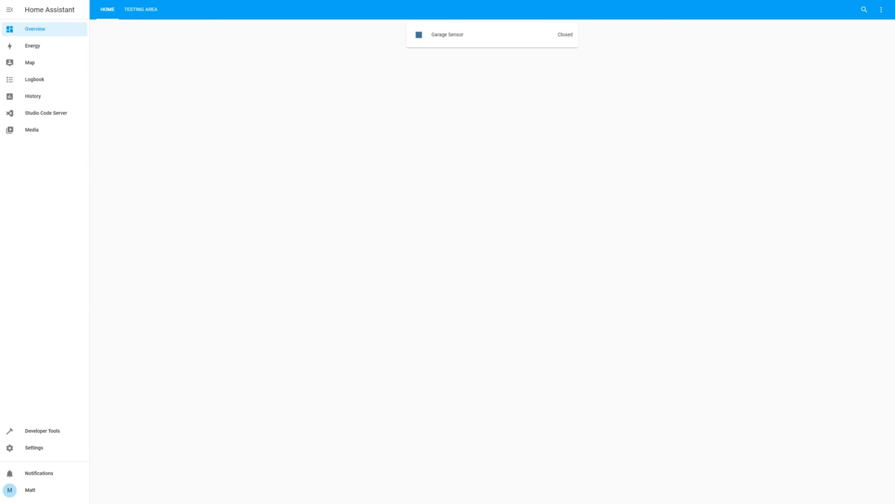
click(34, 447)
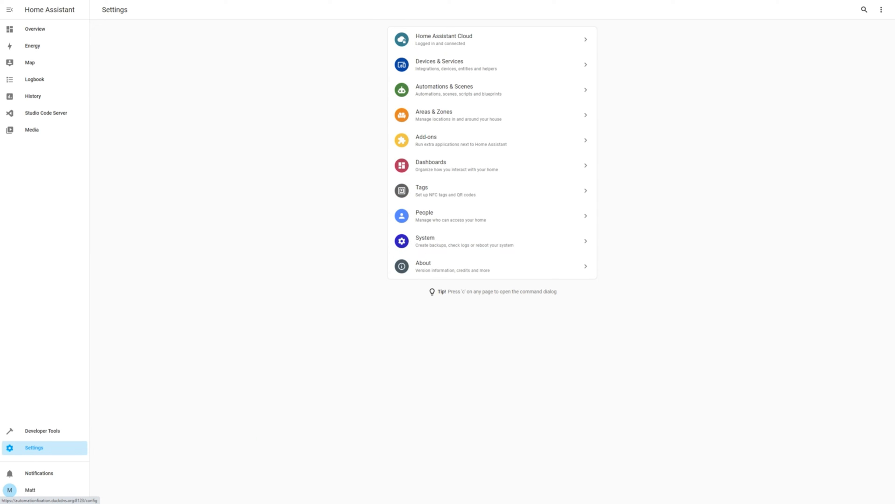
mouse_move(492, 115)
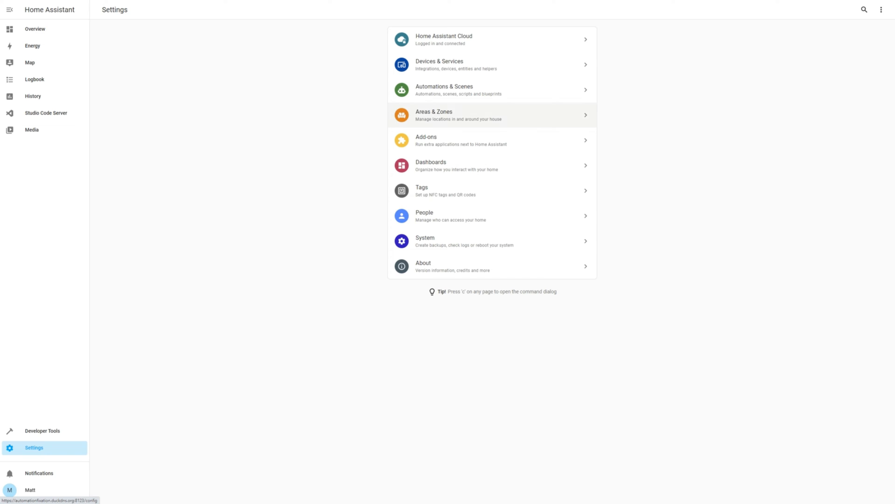
mouse_move(492, 90)
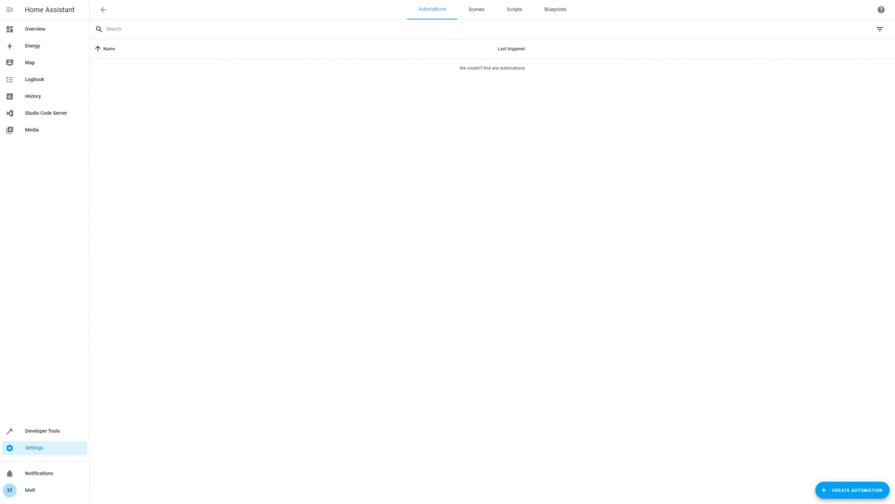
Create a new automation with a Device trigger on the eWeLink DS01.
click(851, 490)
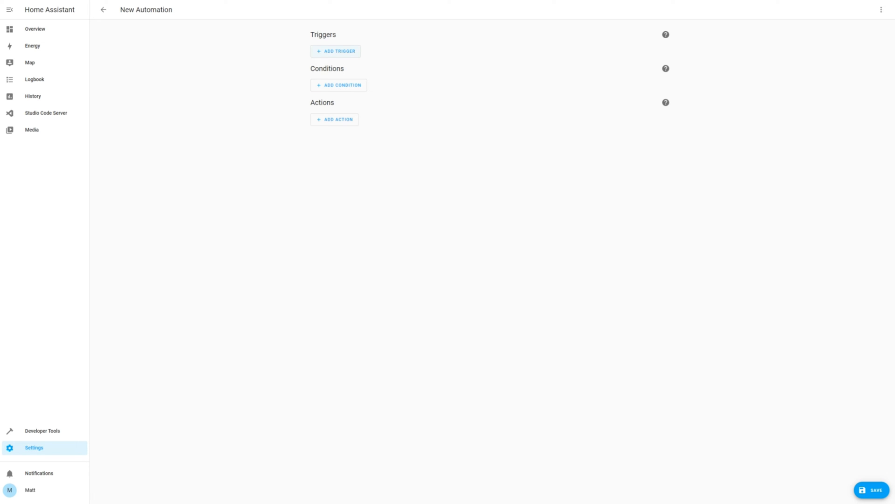
click(335, 50)
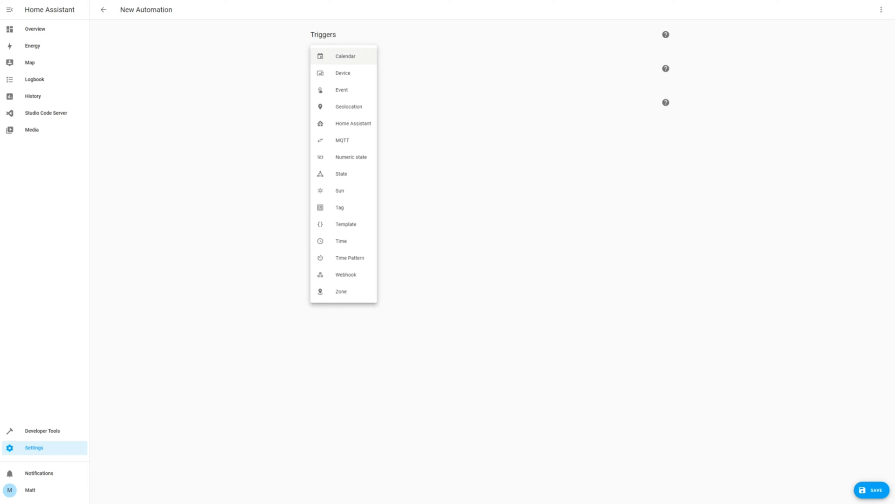
mouse_move(342, 72)
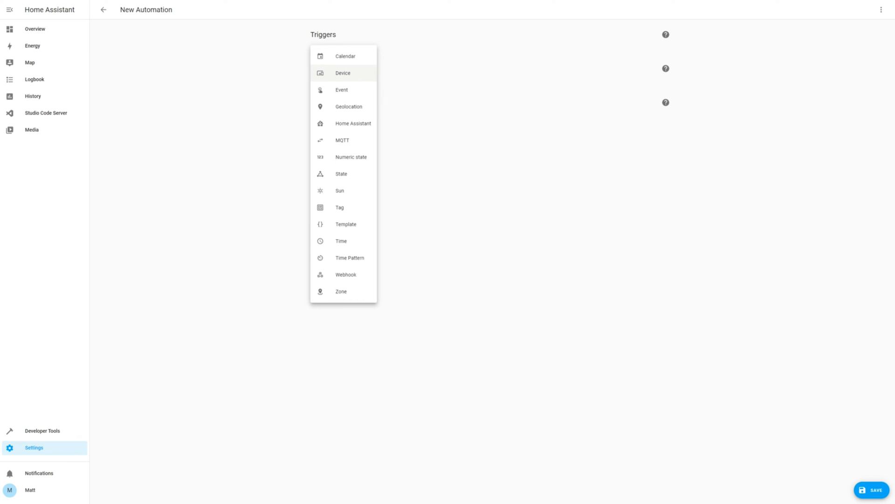
click(343, 72)
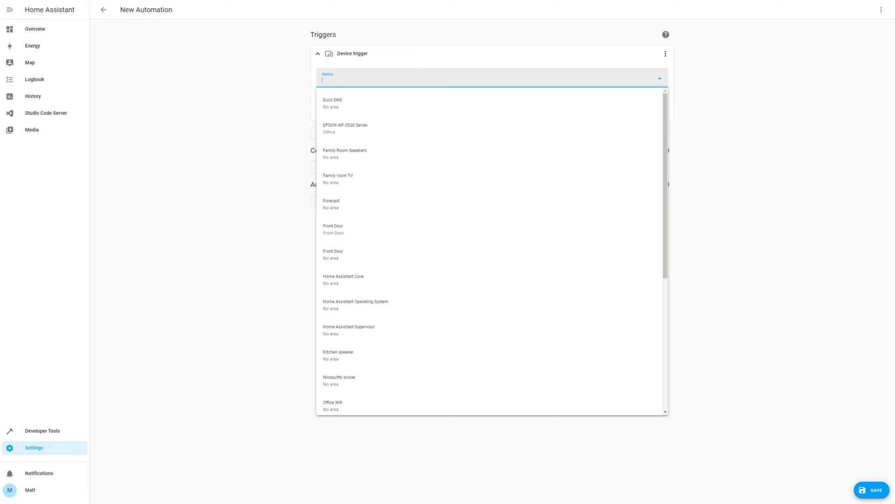
text(ds)
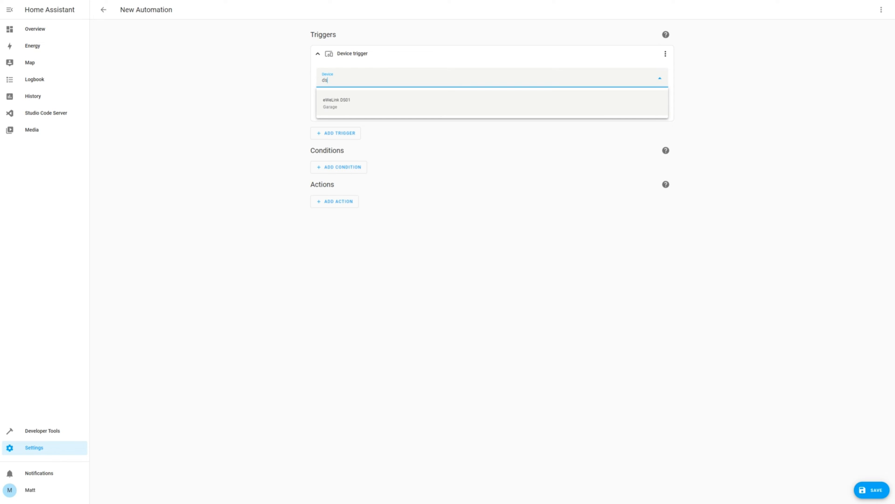
click(491, 103)
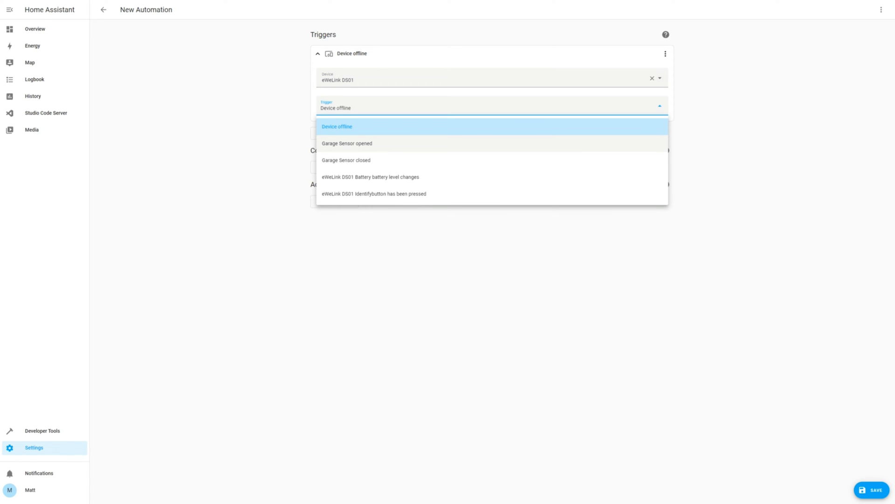
Choose 'Garage Sensor opened' as the trigger and begin adding an action.
click(347, 144)
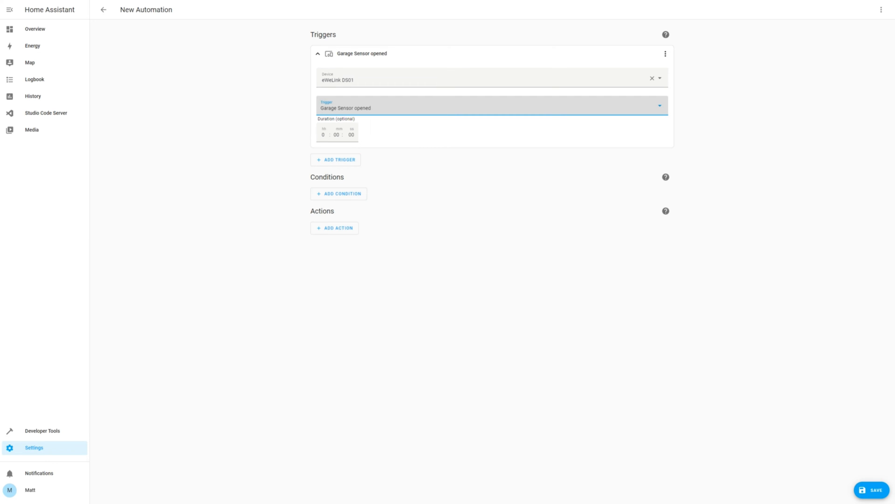
click(334, 227)
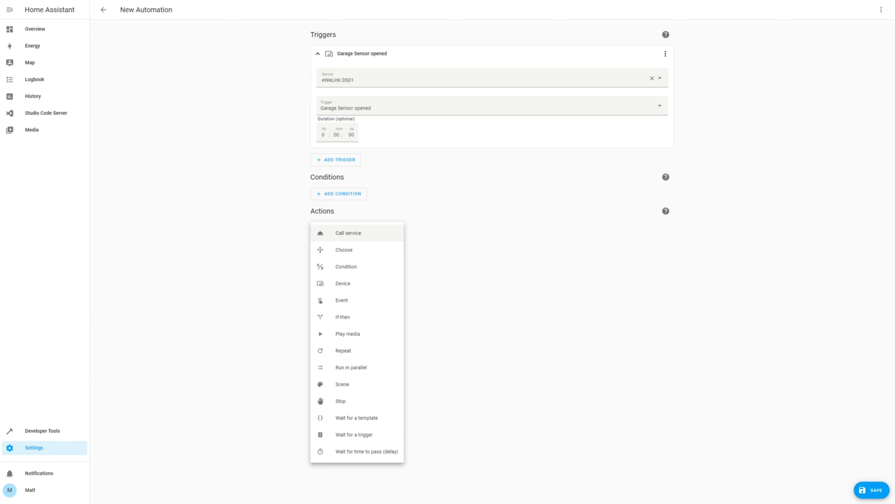
Add a notify service-call action with message 'Garage door has been opened.' and save the automation.
click(348, 233)
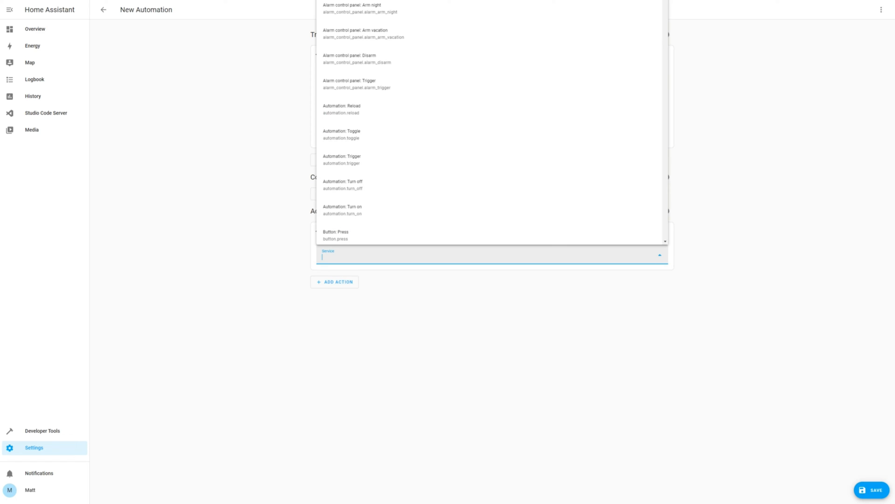
text(notify)
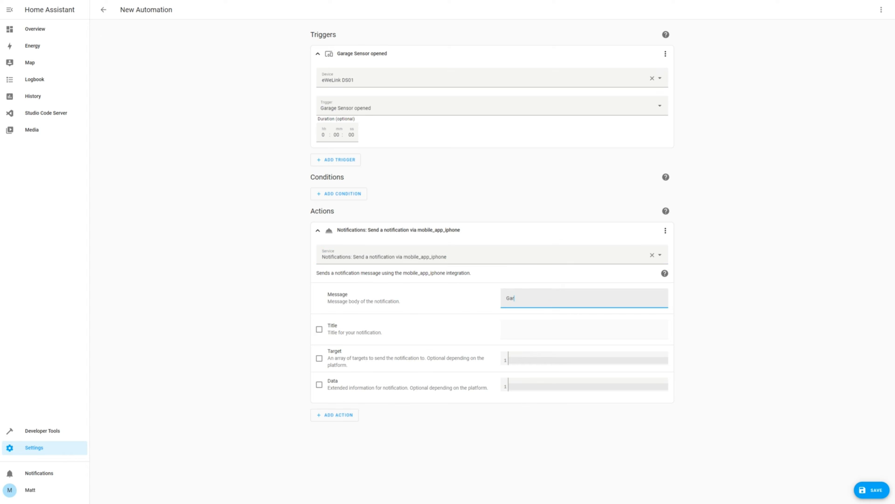
text(Garage door has been opened.)
click(584, 328)
text(Garage door alert)
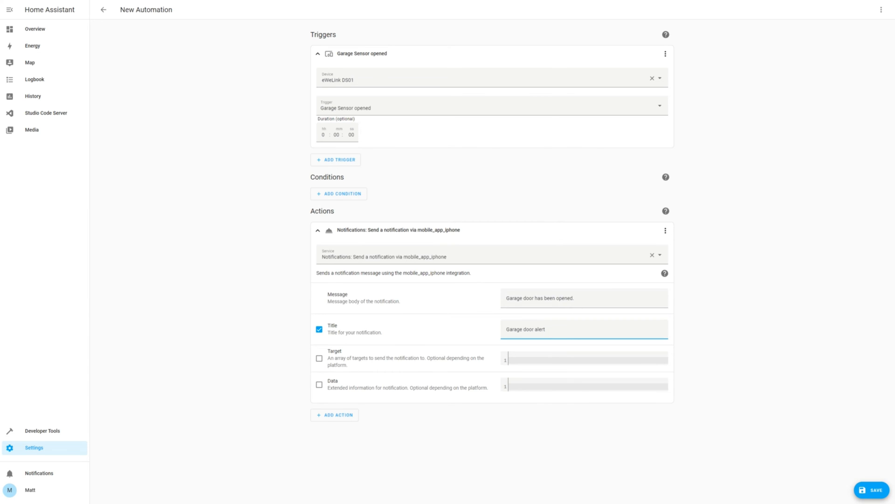
click(873, 489)
text(Garage Door Open Ale)
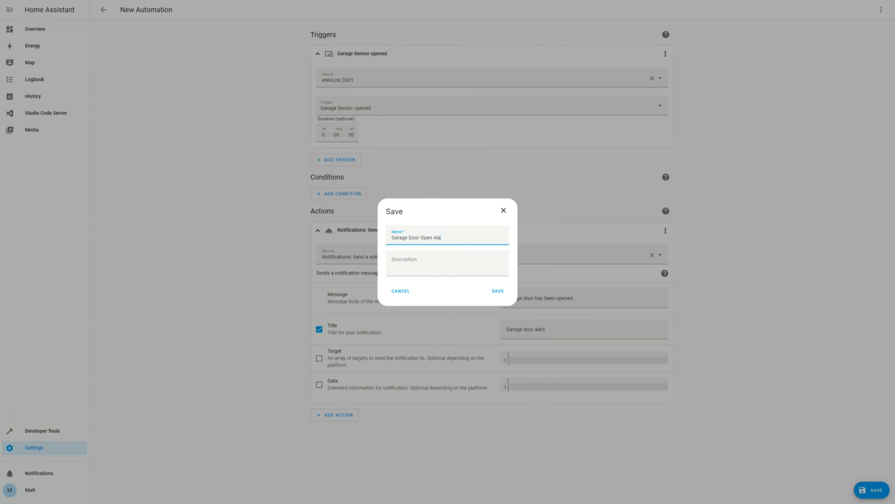
Save the automation as Garage Door Open Alert and start creating another one.
click(496, 291)
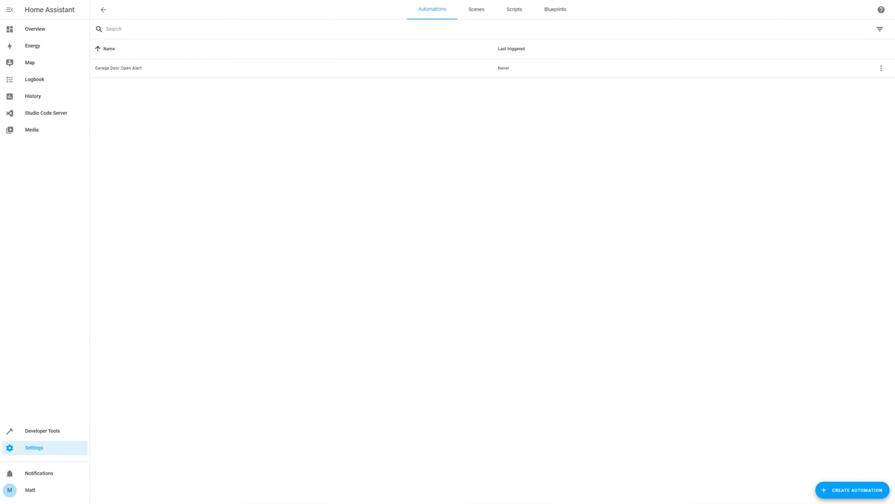
click(852, 490)
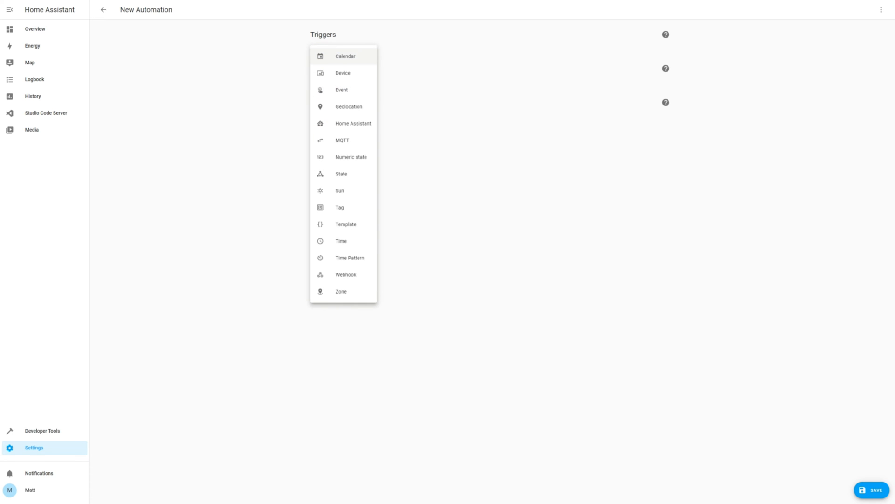
Set a Device trigger for Garage Sensor opened with a 5-minute duration.
click(342, 72)
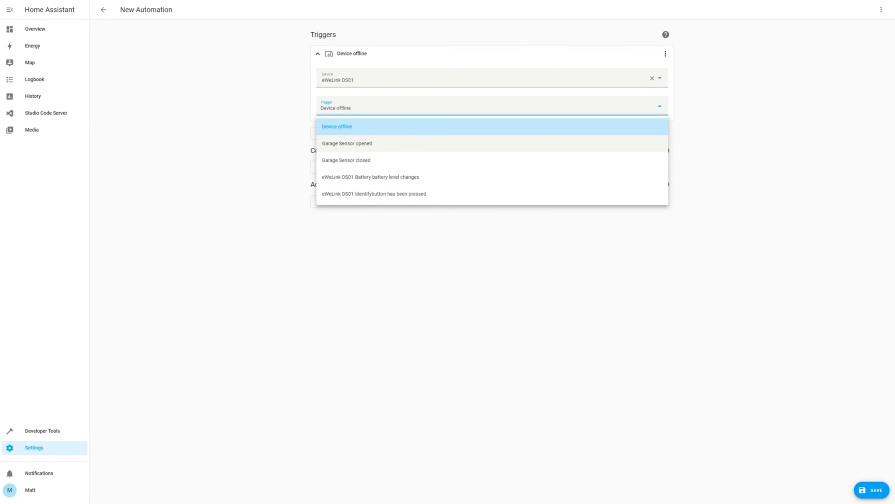
click(347, 144)
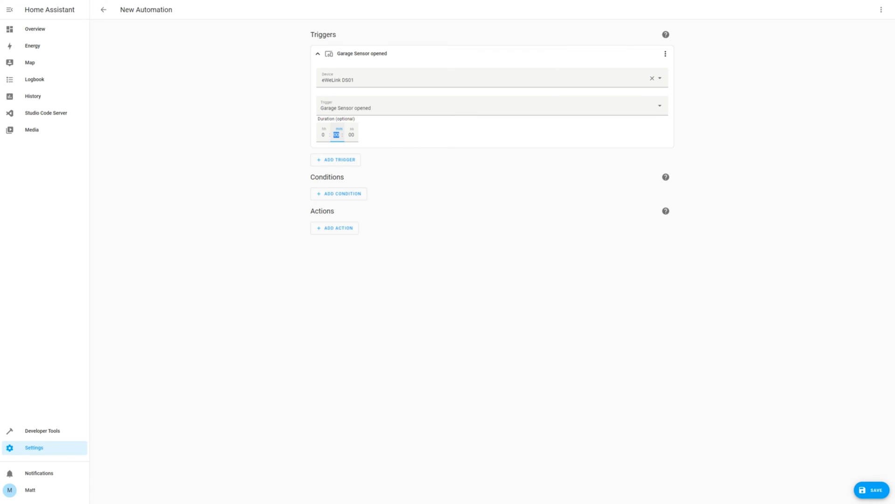
click(334, 227)
text(notify)
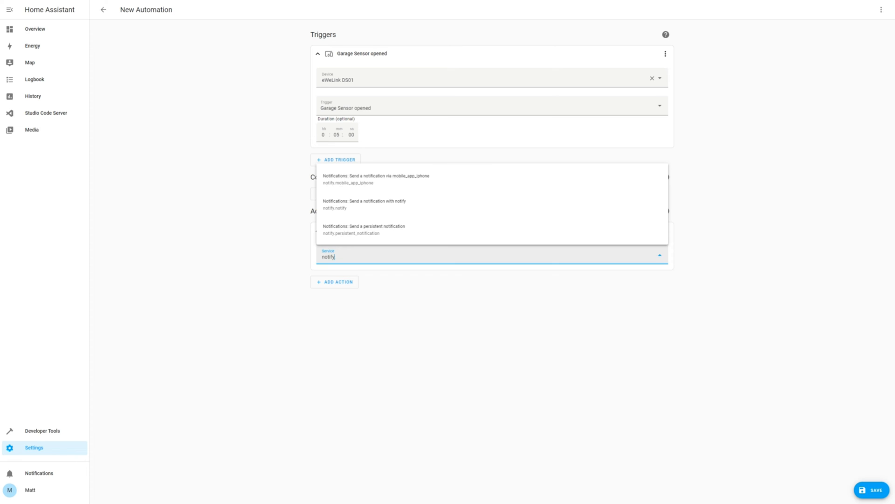
Send a mobile_app_iphone notification titled 'Garage door open alert' saying the door has been open for 5 minutes.
click(376, 177)
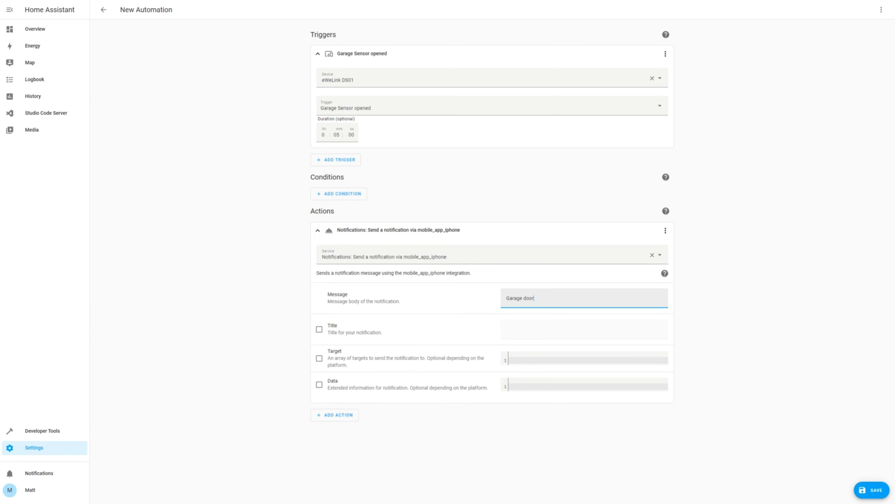
text(has been open for 5 minutes.)
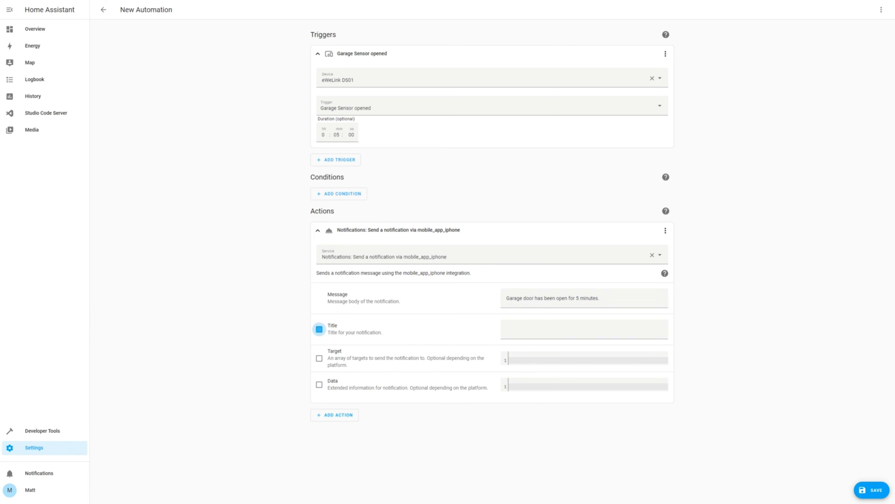
text(Garage door open)
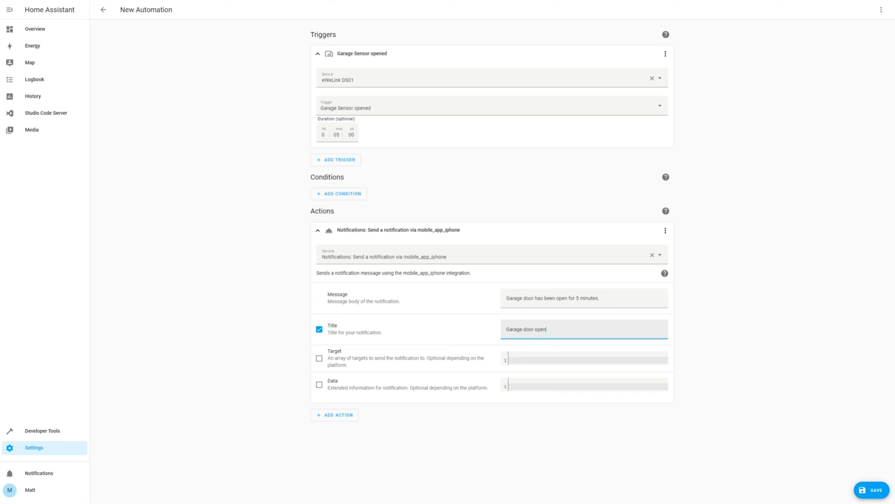
text(alert)
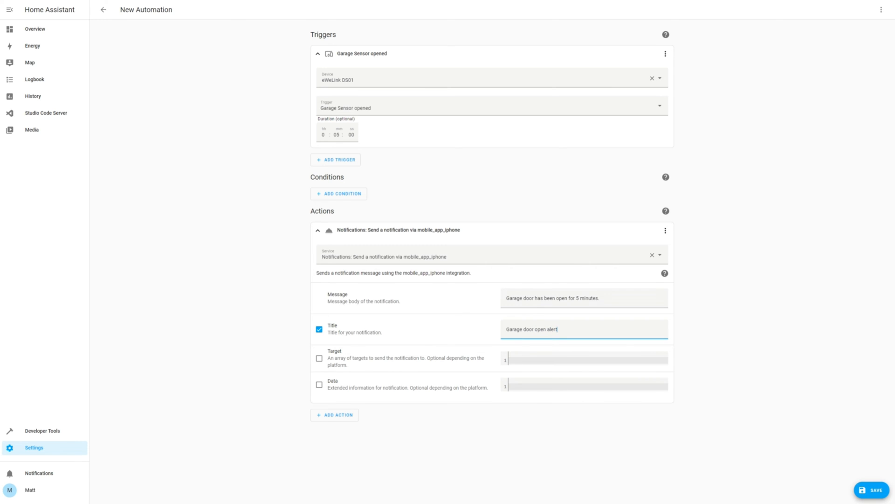
Save the automation as Garage door left open alert and return to the automations list.
click(873, 489)
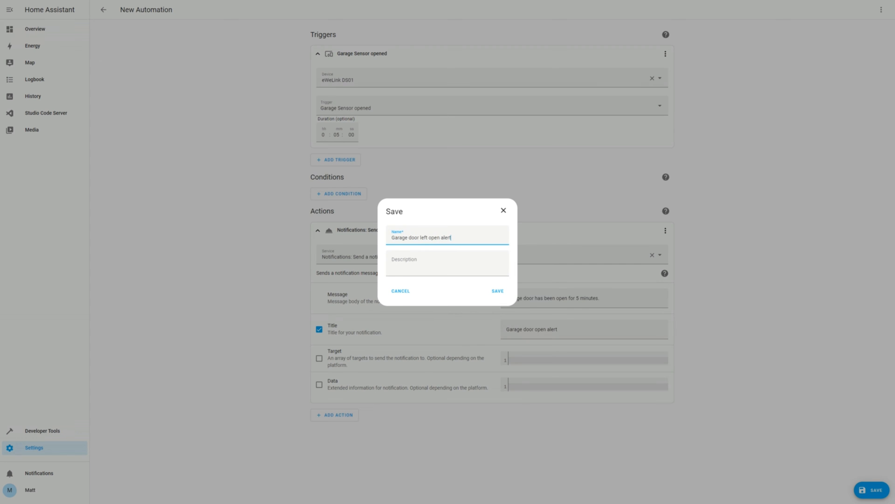
click(496, 291)
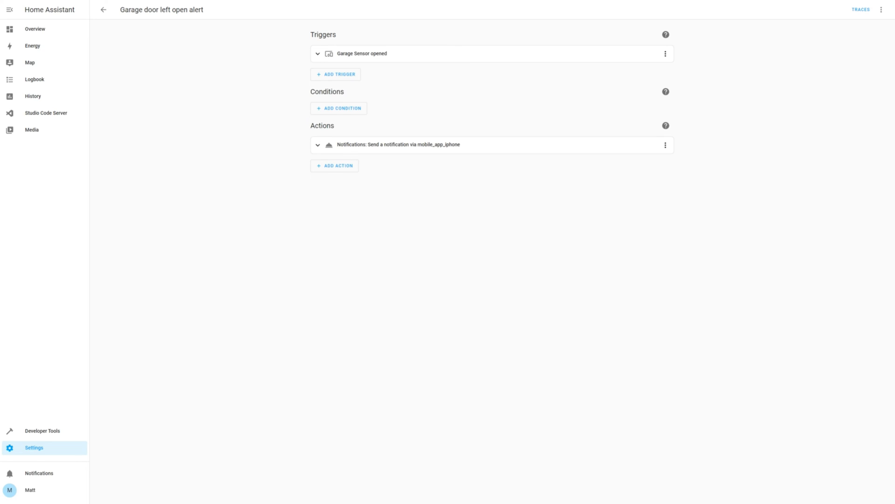
click(104, 10)
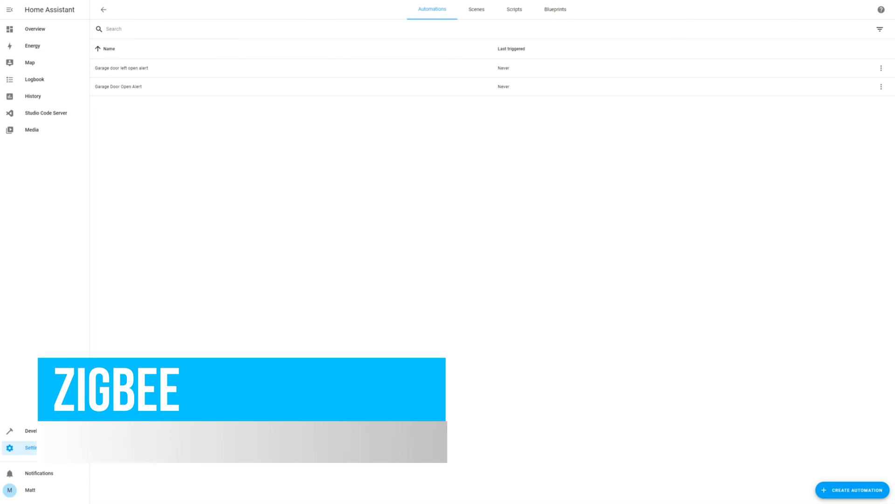
Run Garage door left open alert from its menu, then open the menu for Garage Door Open Alert.
click(881, 68)
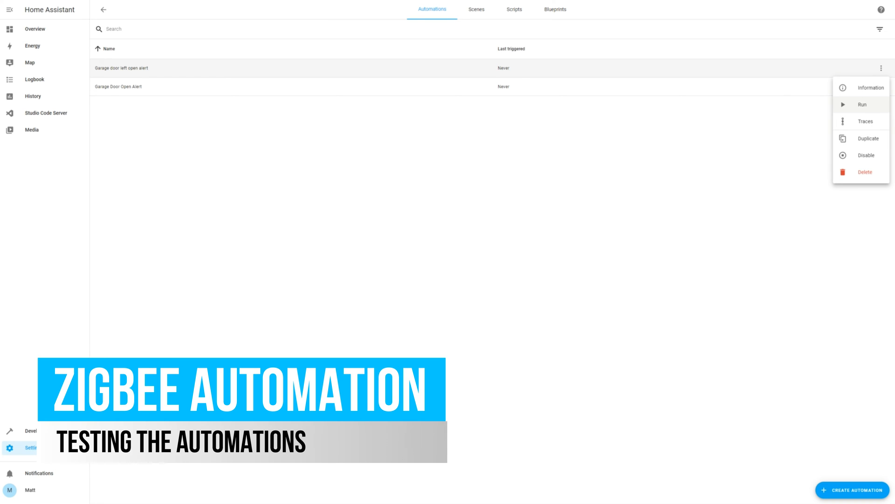
click(862, 104)
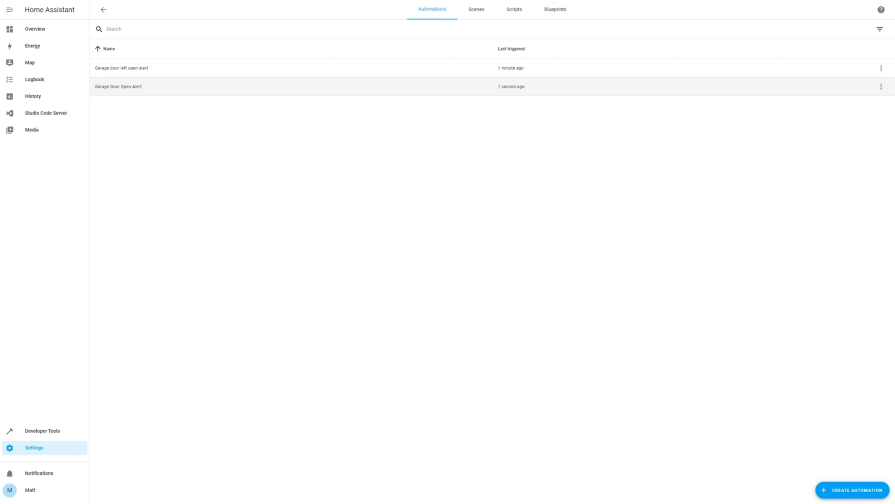
click(882, 86)
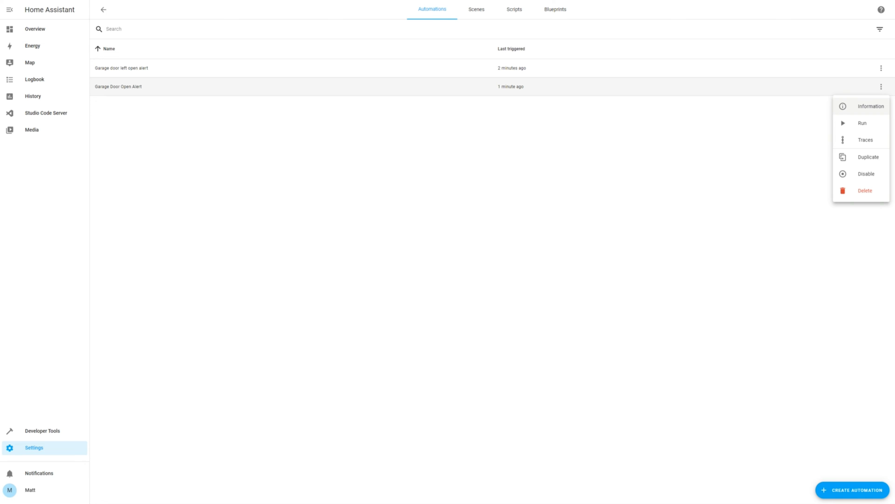
click(870, 106)
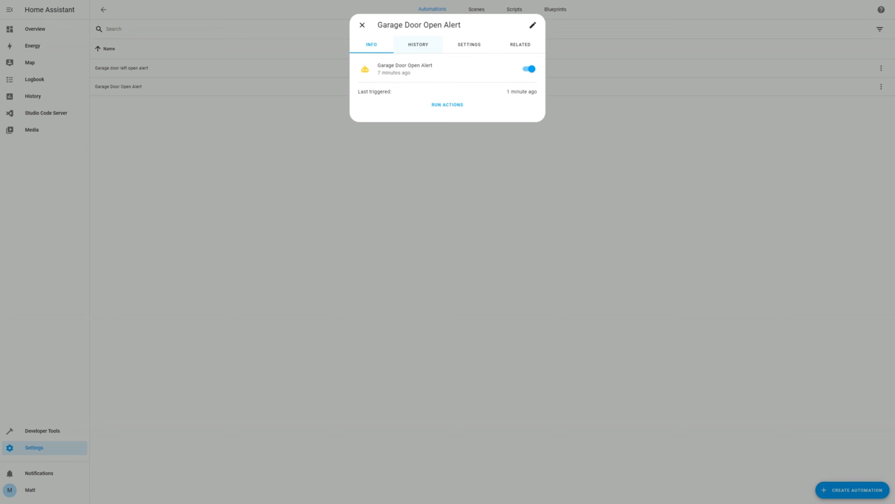
click(418, 45)
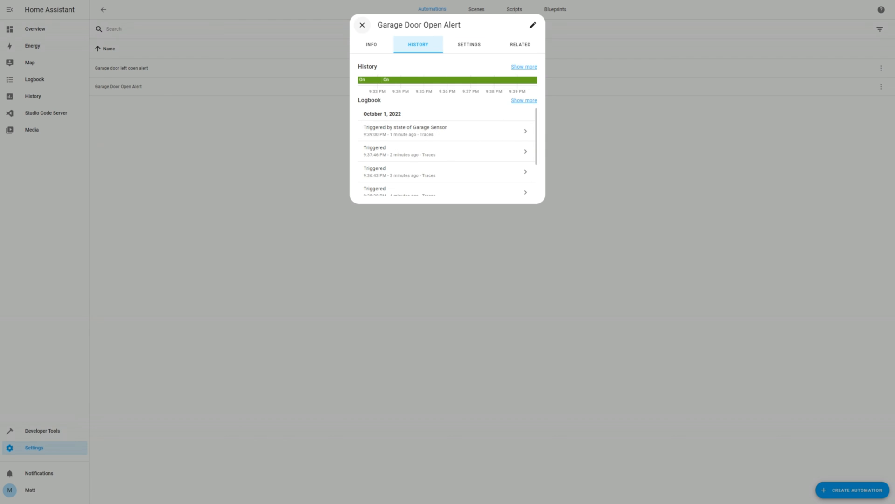
click(362, 25)
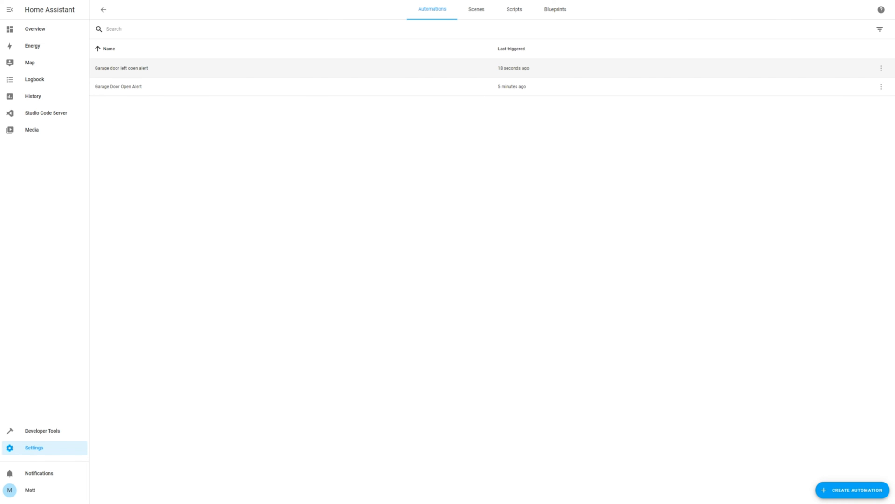
Show the automation's logbook history, highlighting the trigger by the Garage Sensor's state change.
click(882, 68)
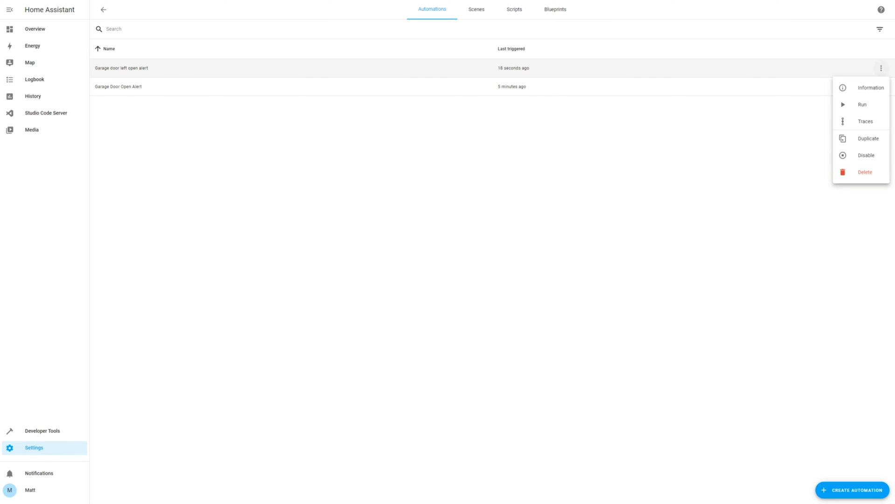
click(870, 87)
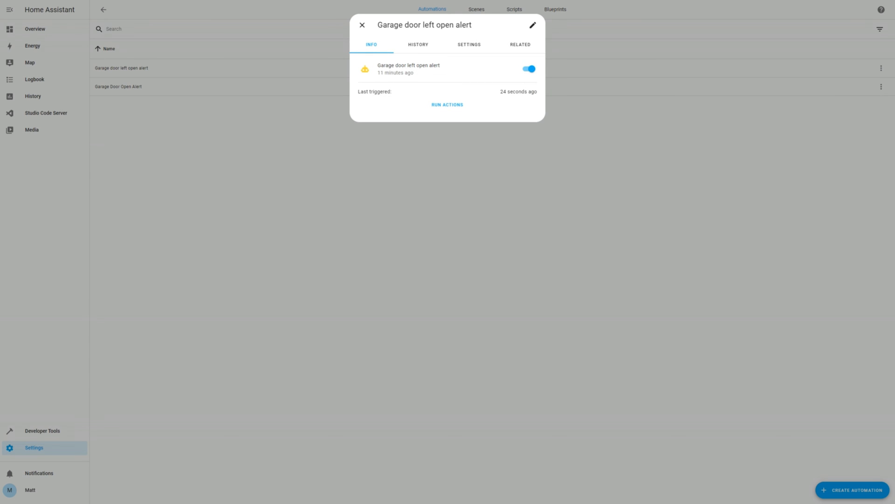
click(417, 45)
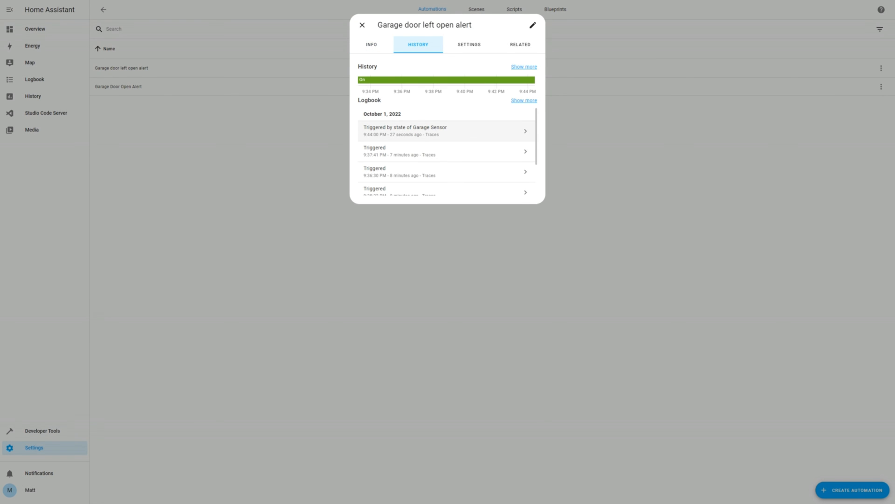
double_click(404, 127)
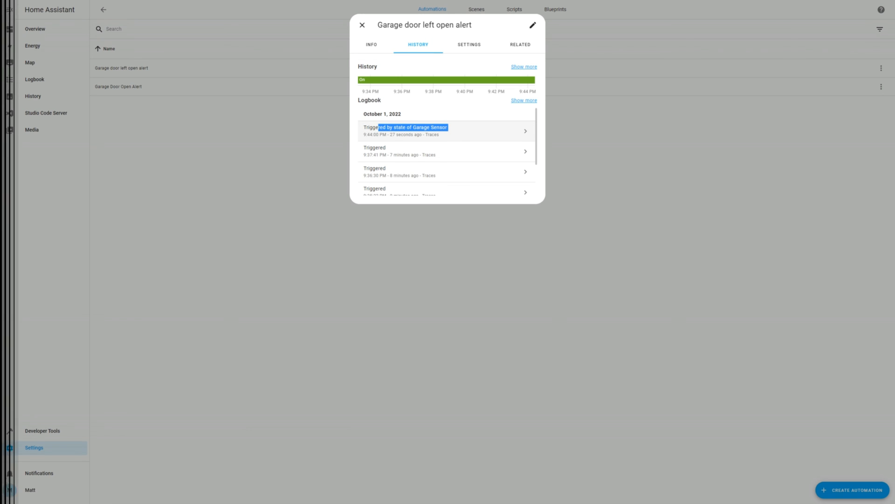